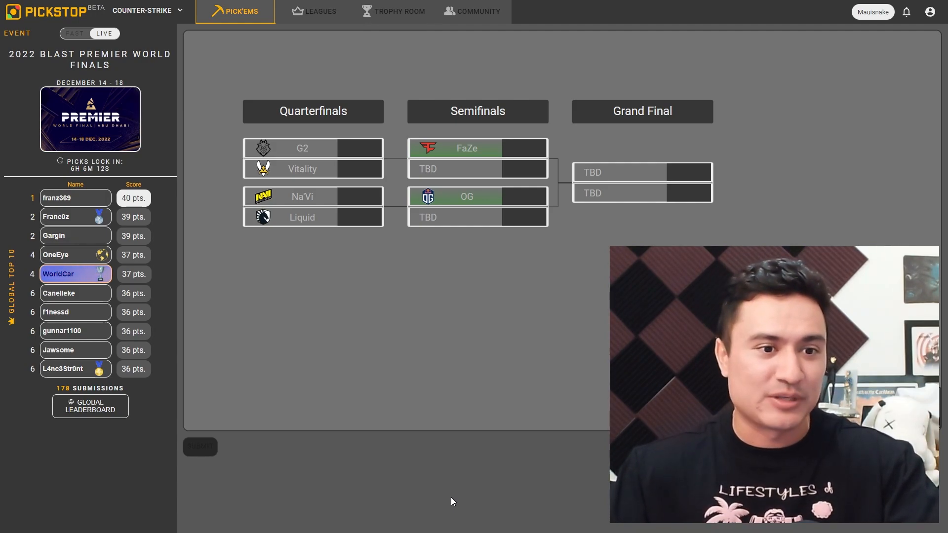
Open the Leagues page to see the joined league's rank out of 90
left_click(320, 11)
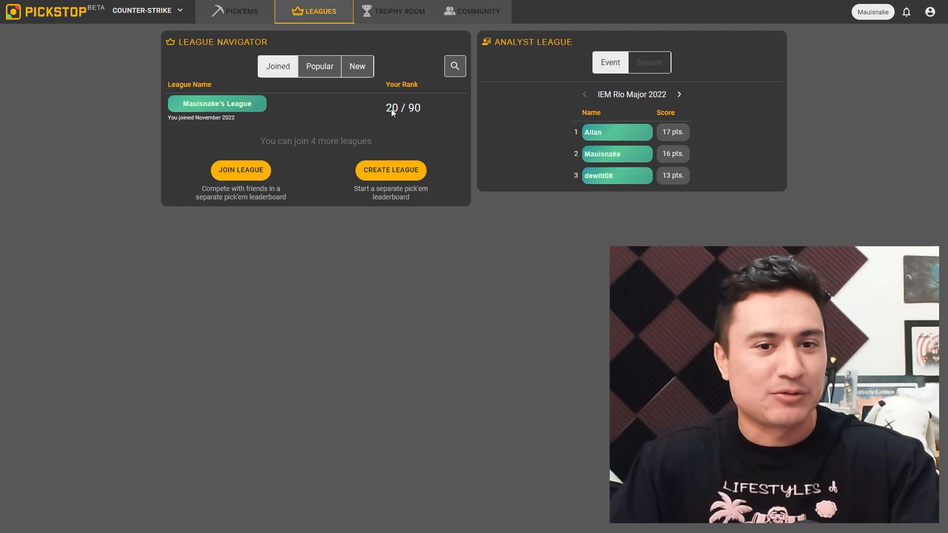
Return to the BLAST Premier World Finals pick'em bracket via the Pick'ems tab
left_click(235, 11)
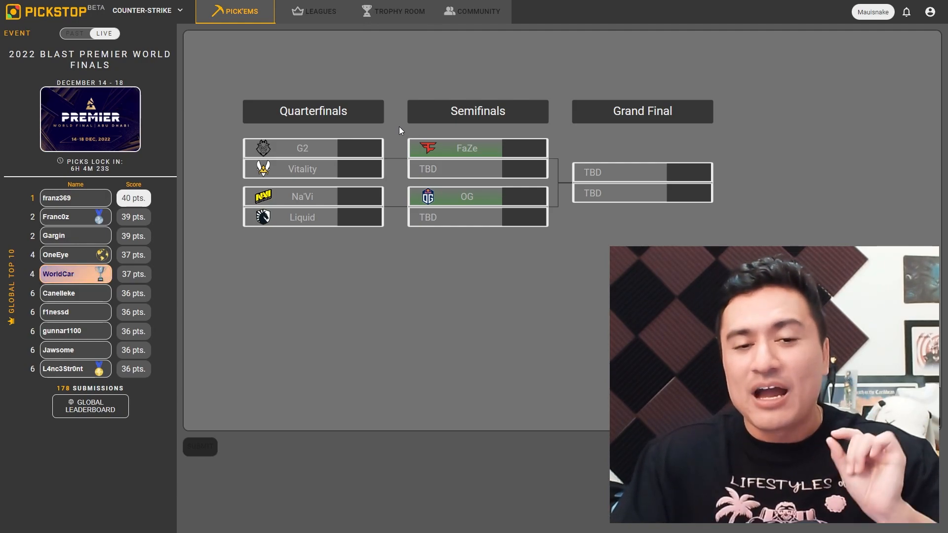
Enter a 2–1 score for G2 over Vitality in the quarterfinal
left_click(302, 148)
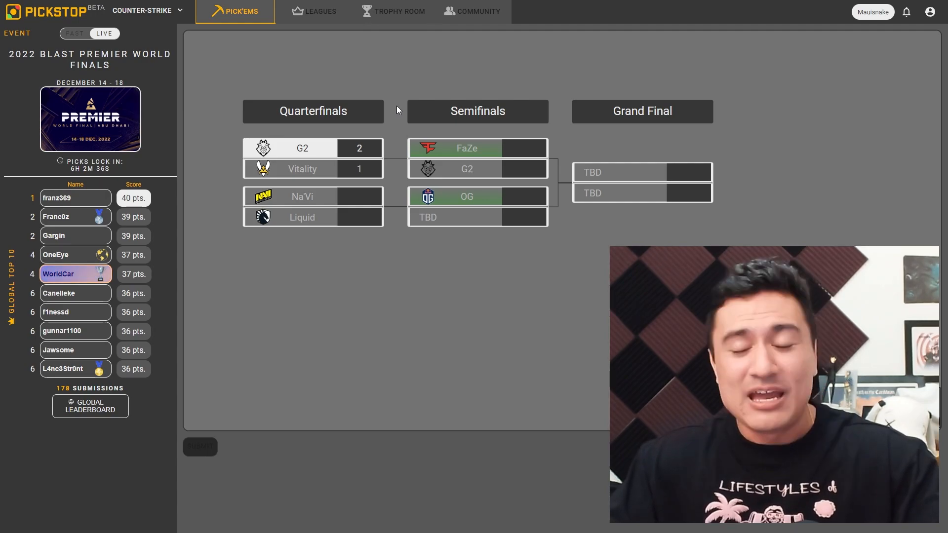
Enter FaZe 2, G2 1 in the first semifinal, sending FaZe to the grand final
left_click(301, 206)
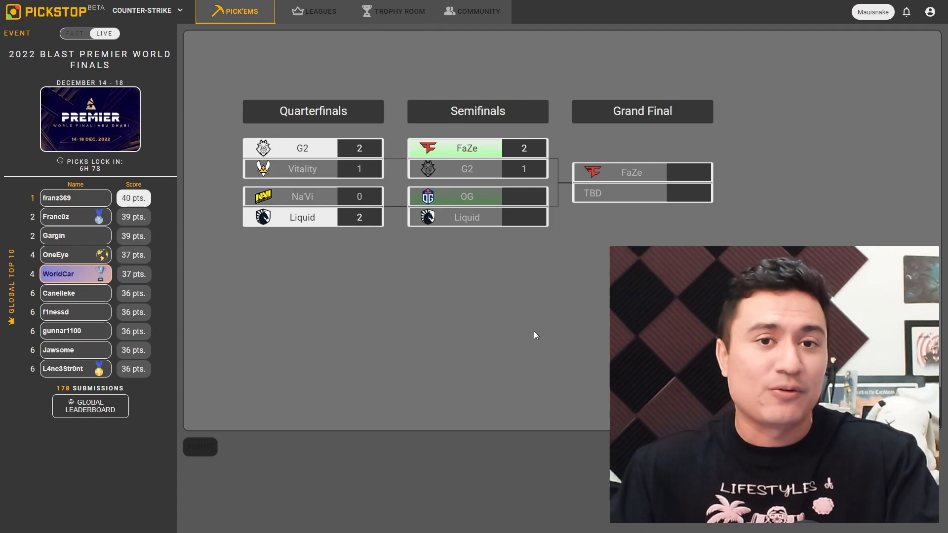
mouse_move(602, 296)
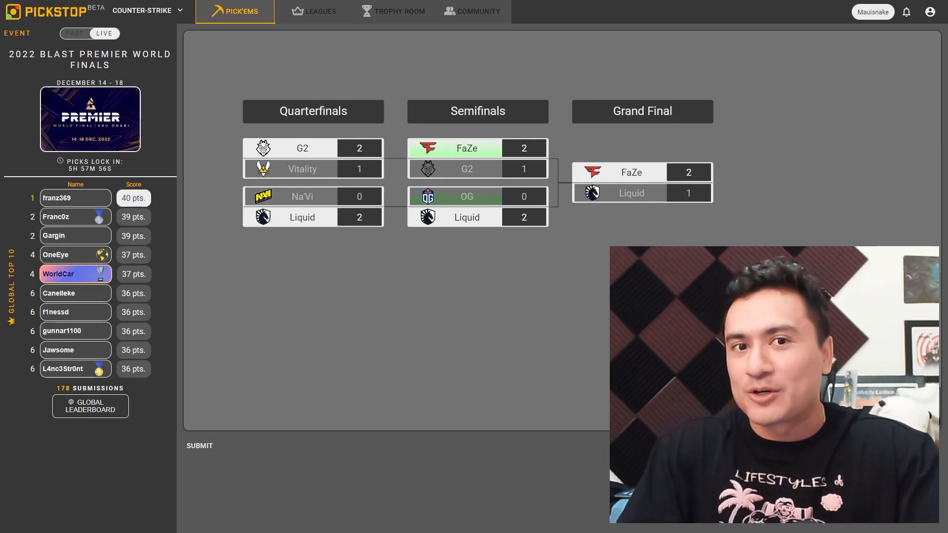
mouse_move(568, 490)
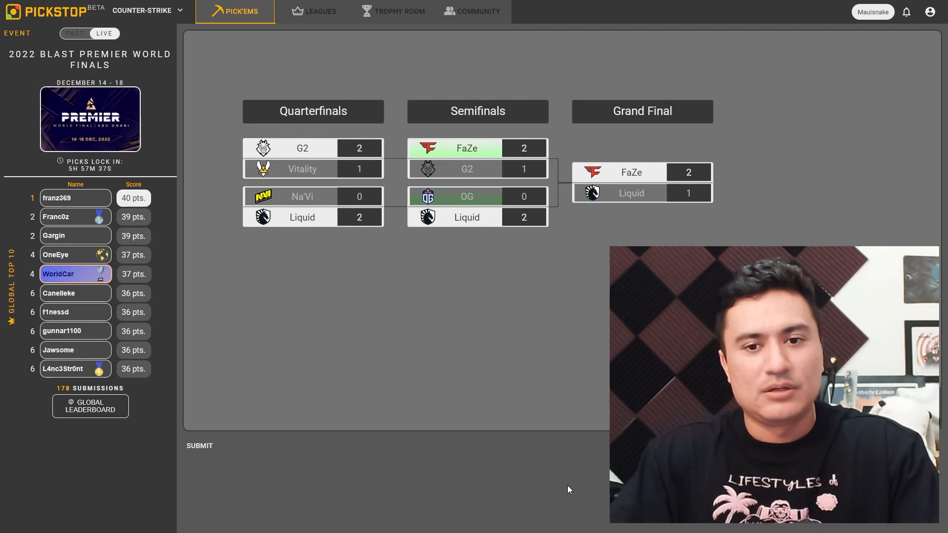